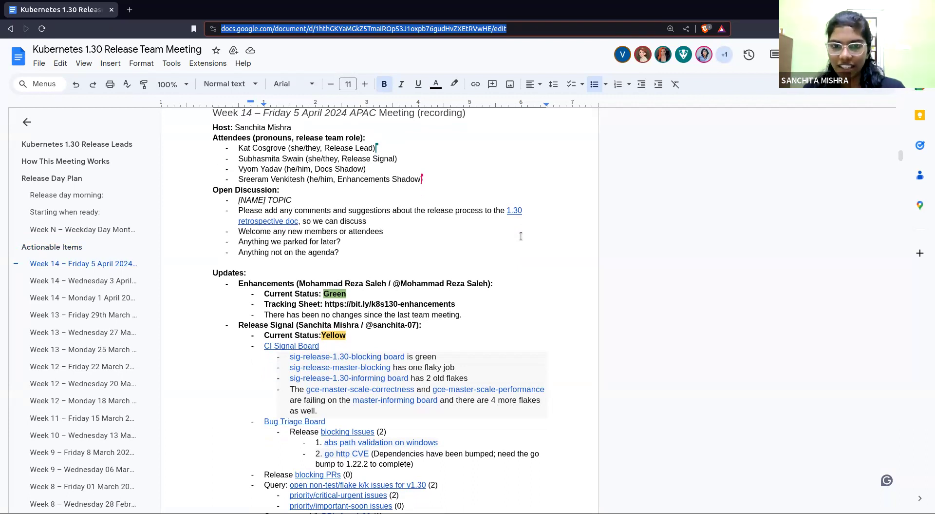
Step: Scroll the 5 April notes past Enhancements and Release Signal to the Docs heading
scroll(down, 3)
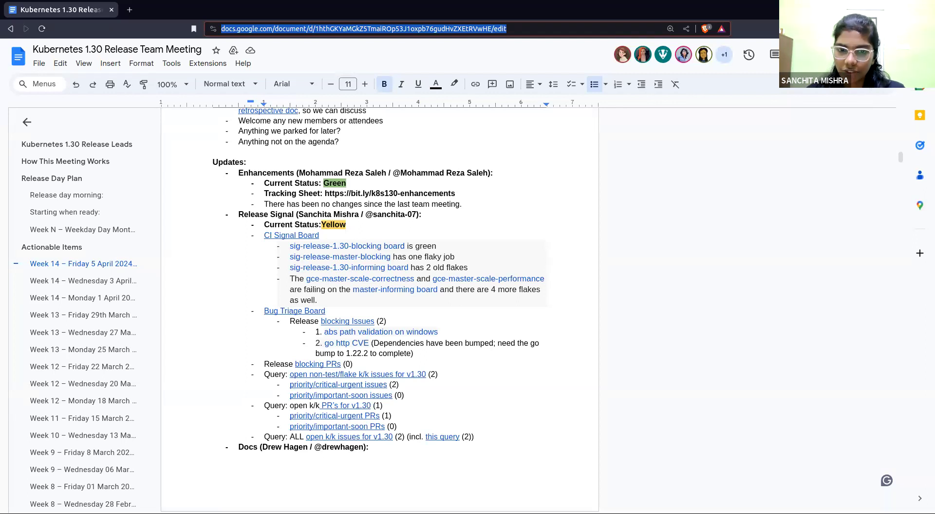
mouse_move(666, 330)
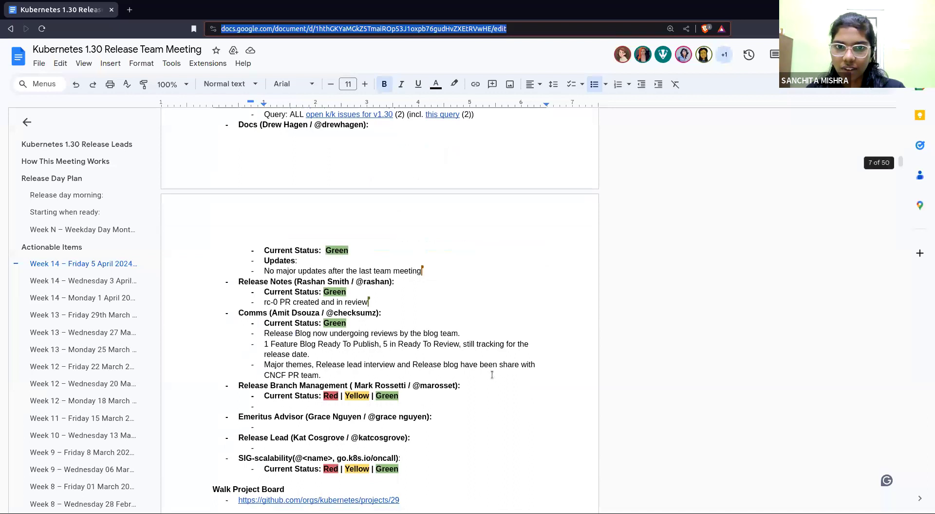
Step: Scroll so the Green Docs, Release Notes and Comms updates sit at the page top
scroll(down, 3)
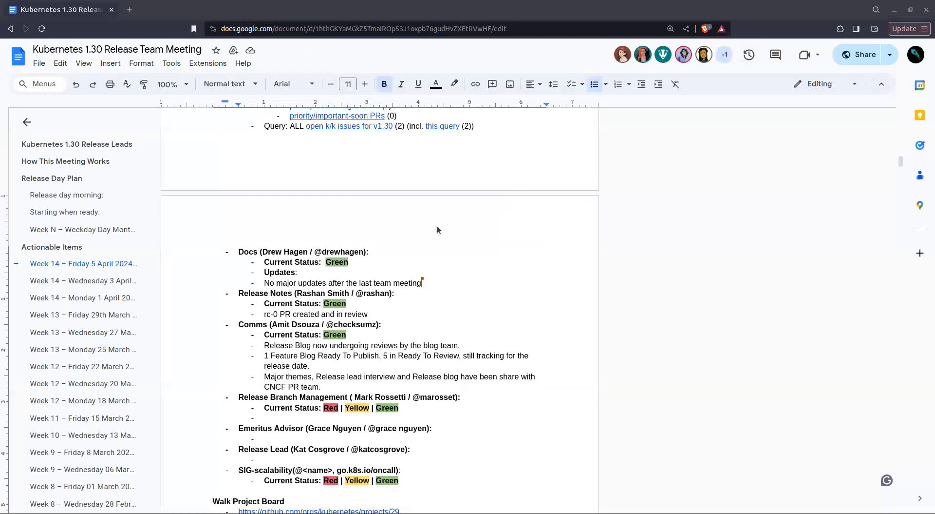
scroll(down, 3)
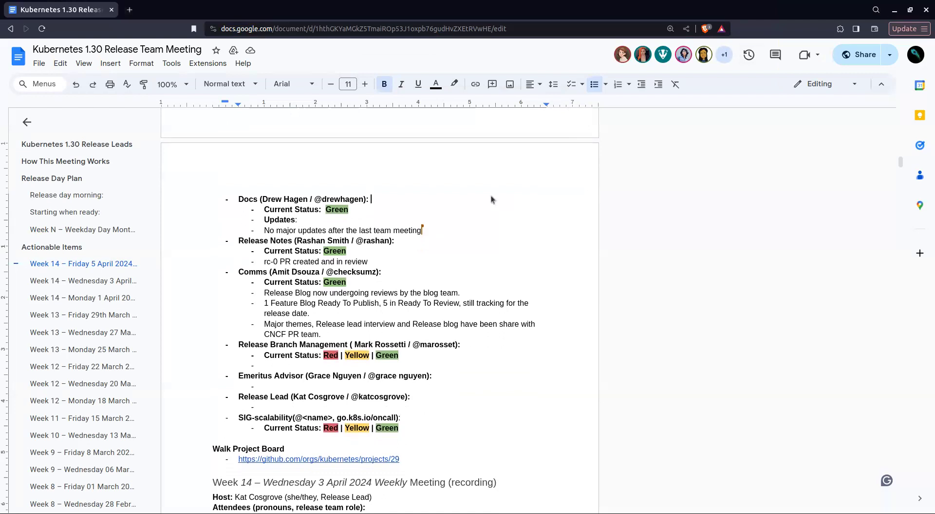
scroll(down, 3)
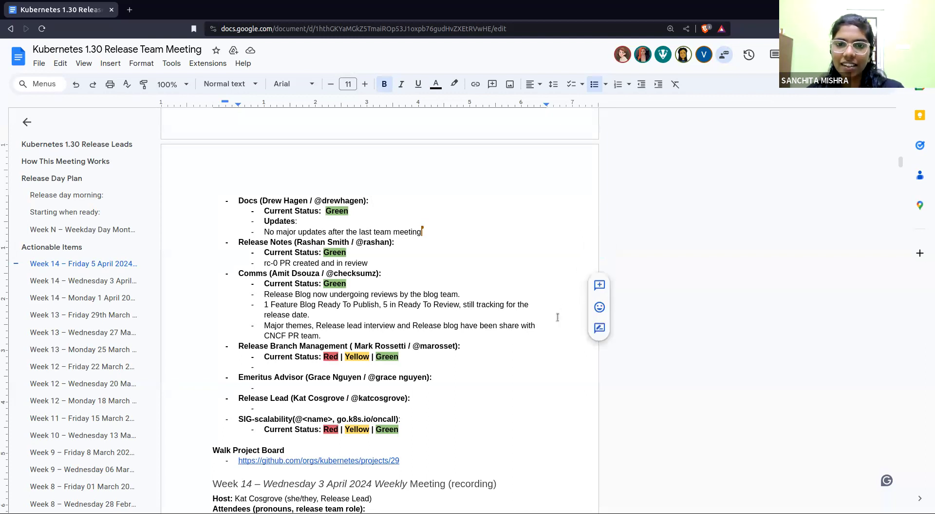
Step: Scroll past the Walk Project Board into the 3 April meeting's attendees
scroll(down, 3)
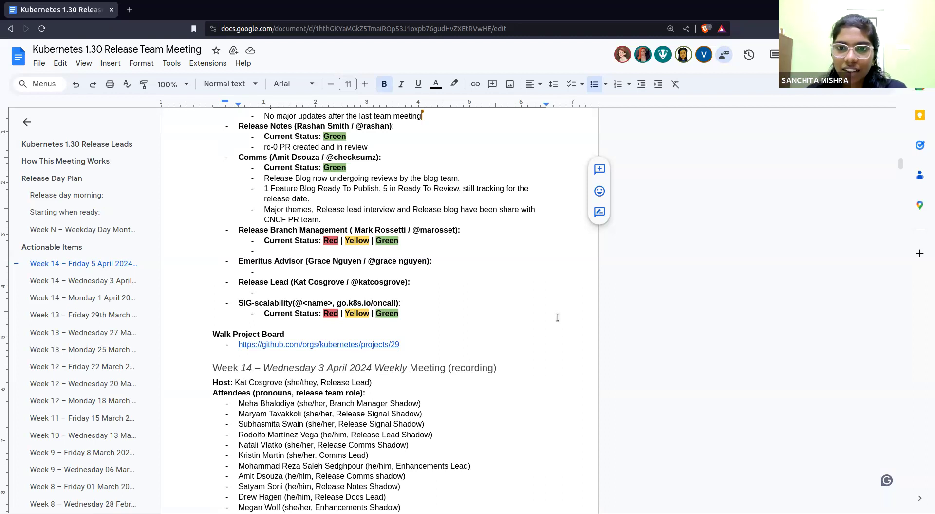
mouse_move(506, 358)
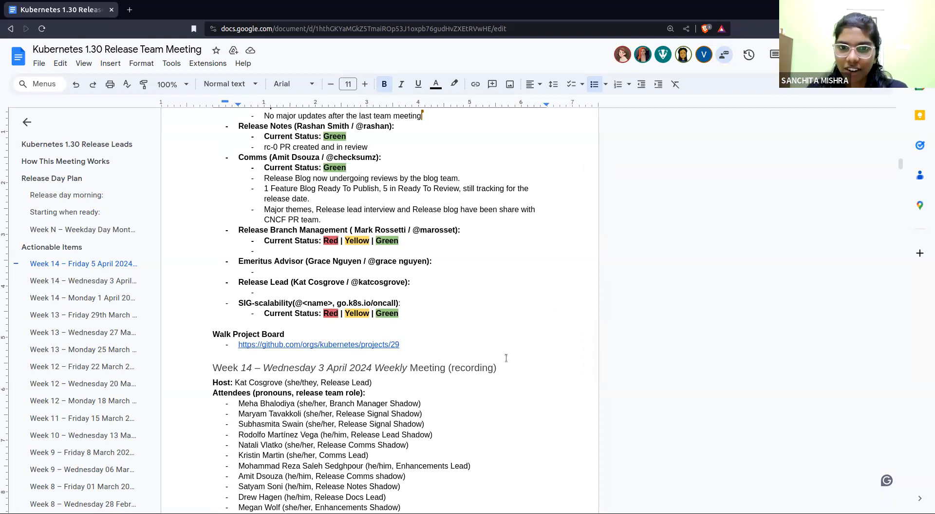
mouse_move(509, 401)
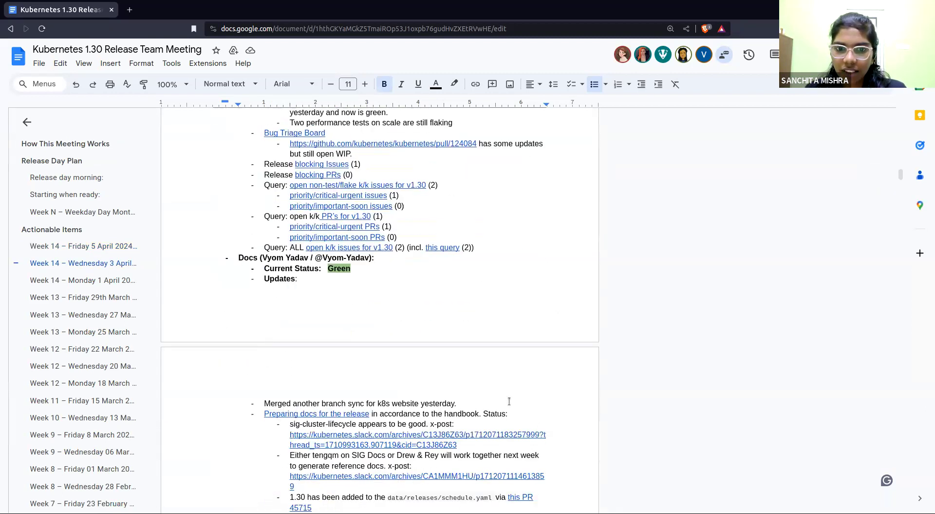
Step: Read through the 3 April updates, then place the cursor after the 5 April Docs heading
scroll(down, 3)
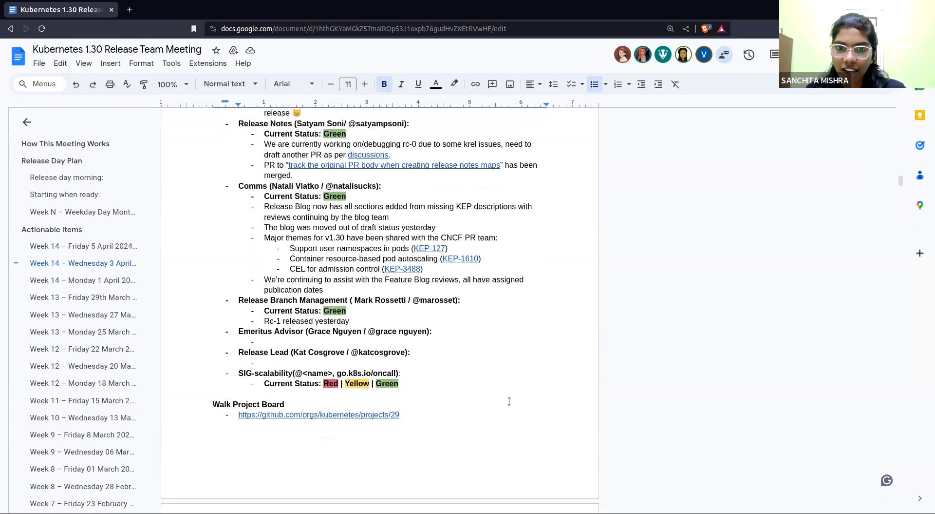
scroll(down, 3)
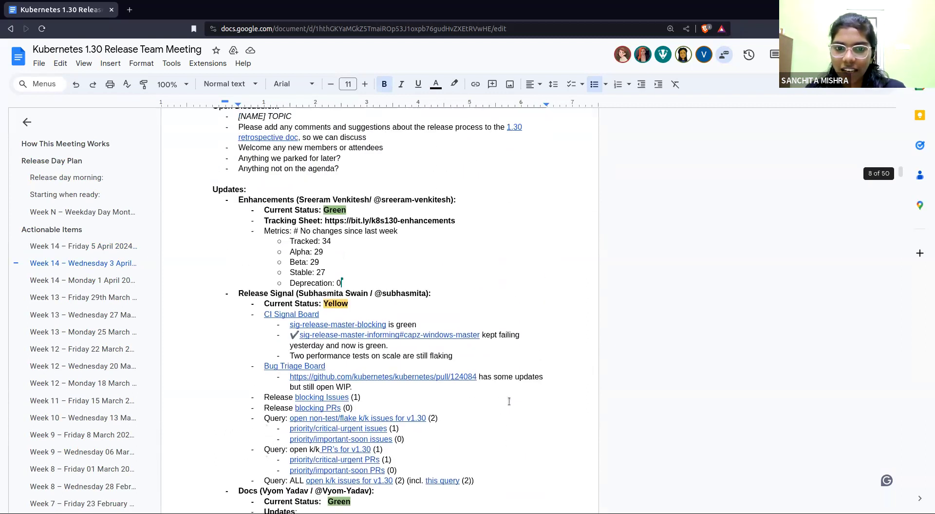
scroll(down, 3)
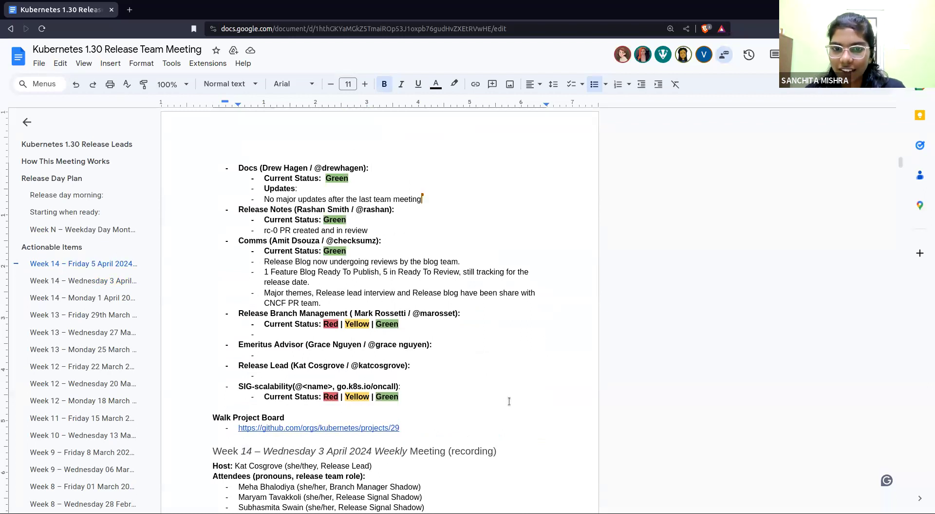
click(370, 167)
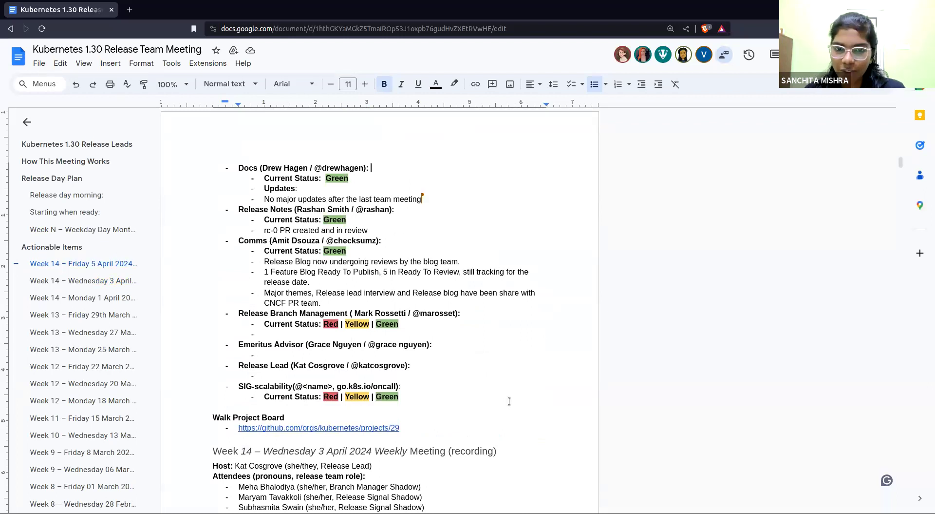